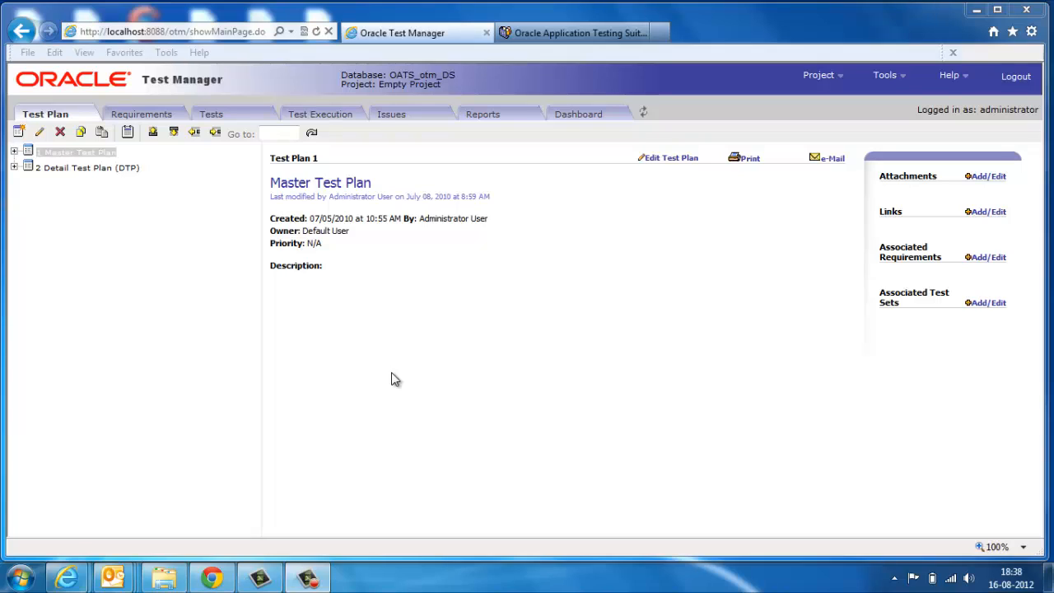
pyautogui.moveTo(46, 122)
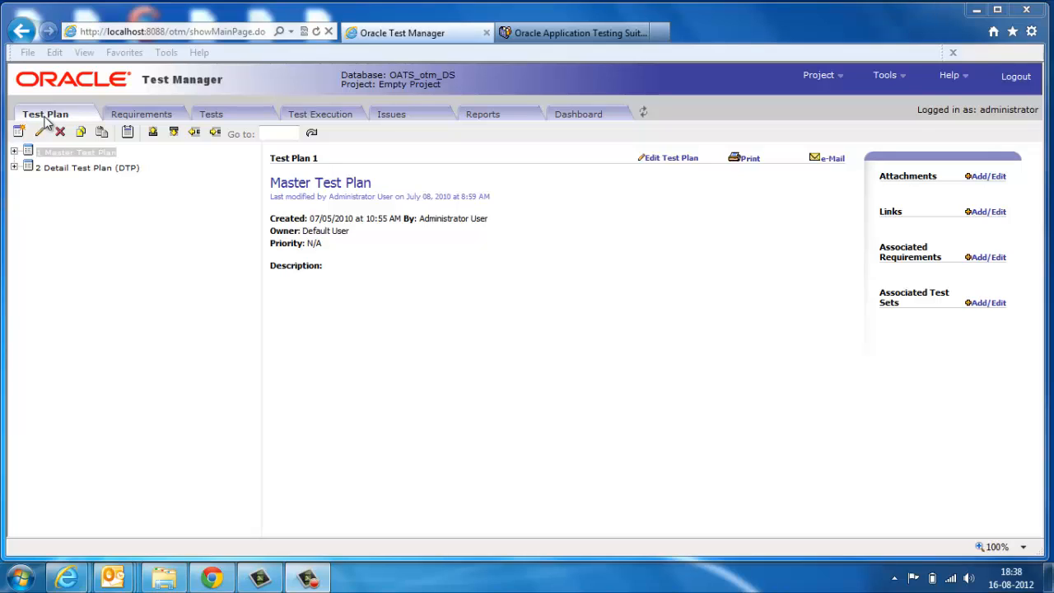
pyautogui.moveTo(935, 174)
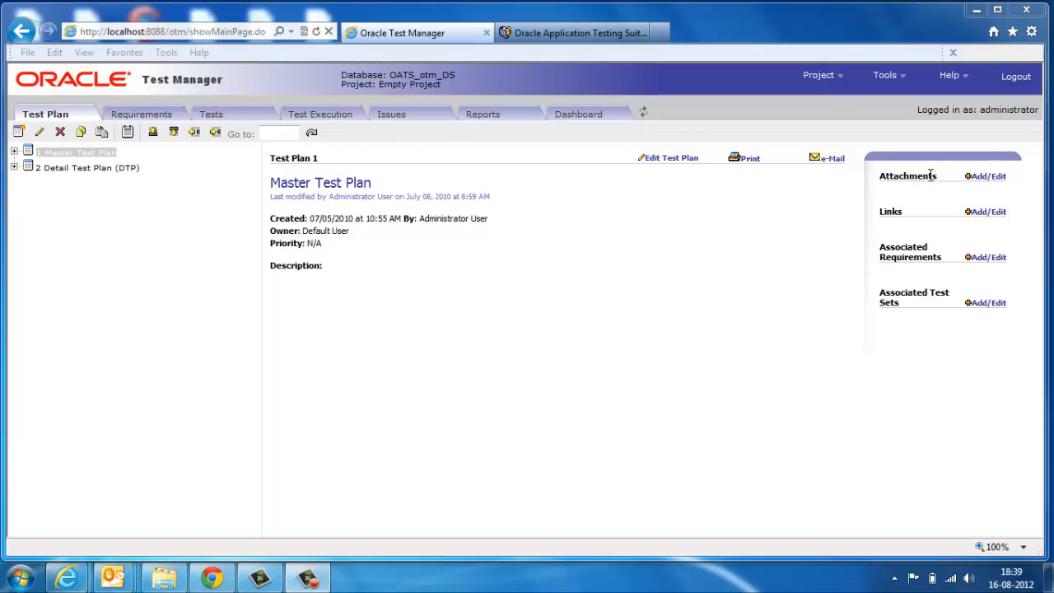
# - Show requirement 3: invalid users cannot access the brokerage application
pyautogui.click(146, 113)
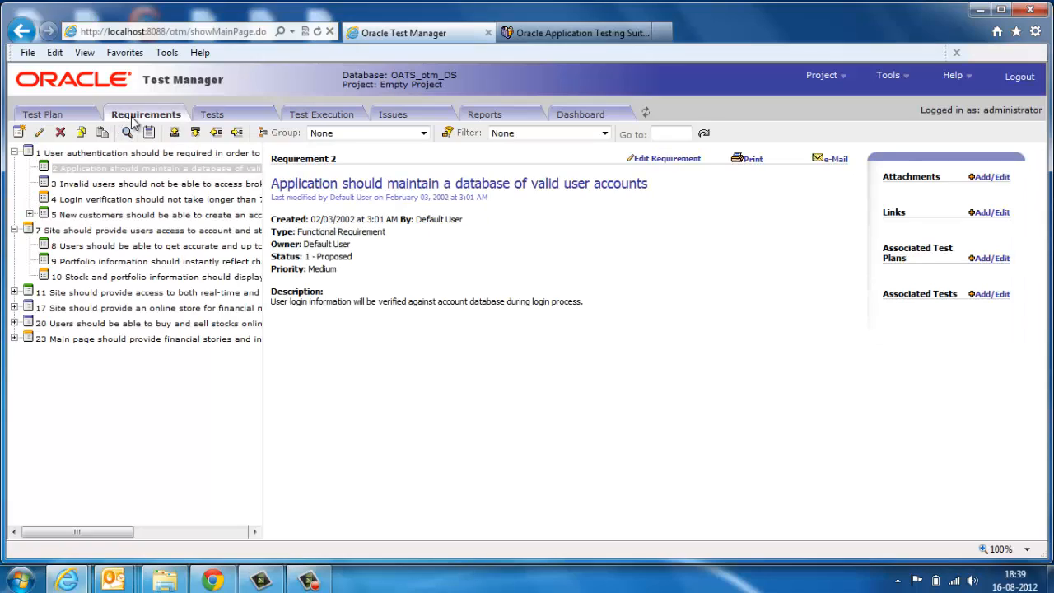
pyautogui.moveTo(331, 196)
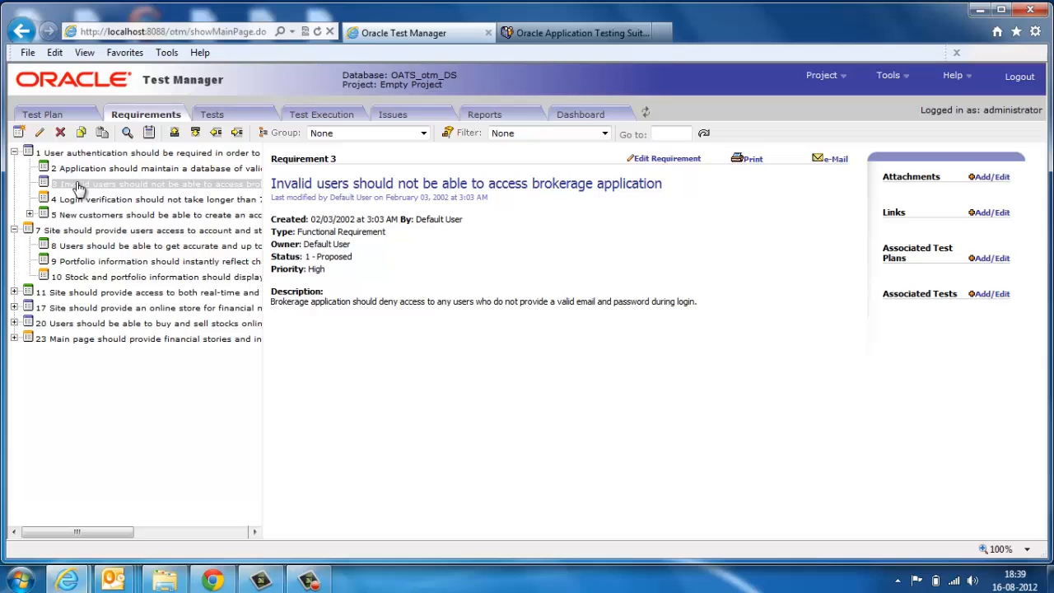
pyautogui.moveTo(80, 133)
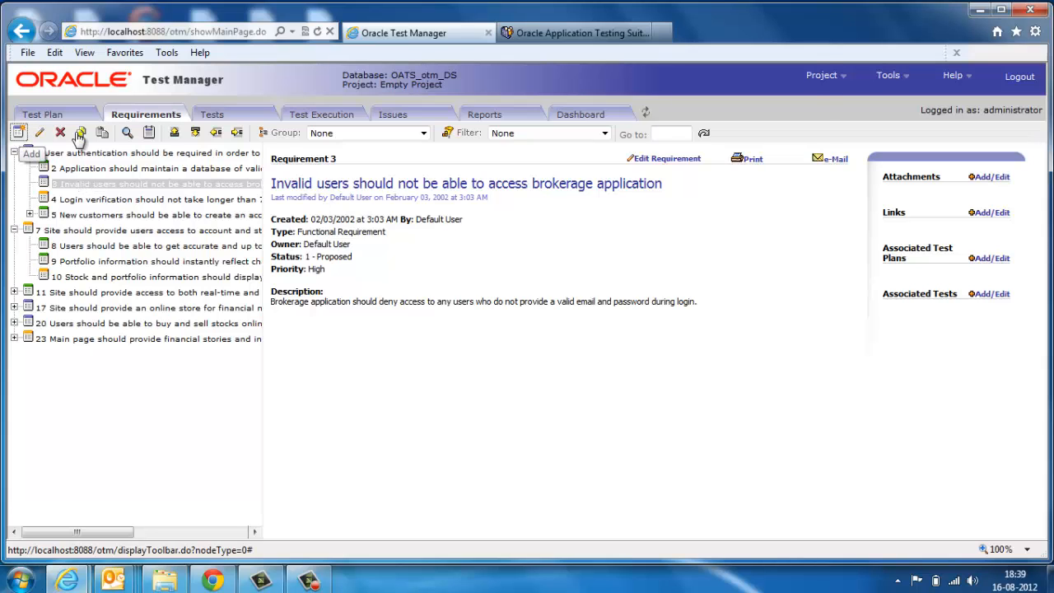
pyautogui.click(79, 133)
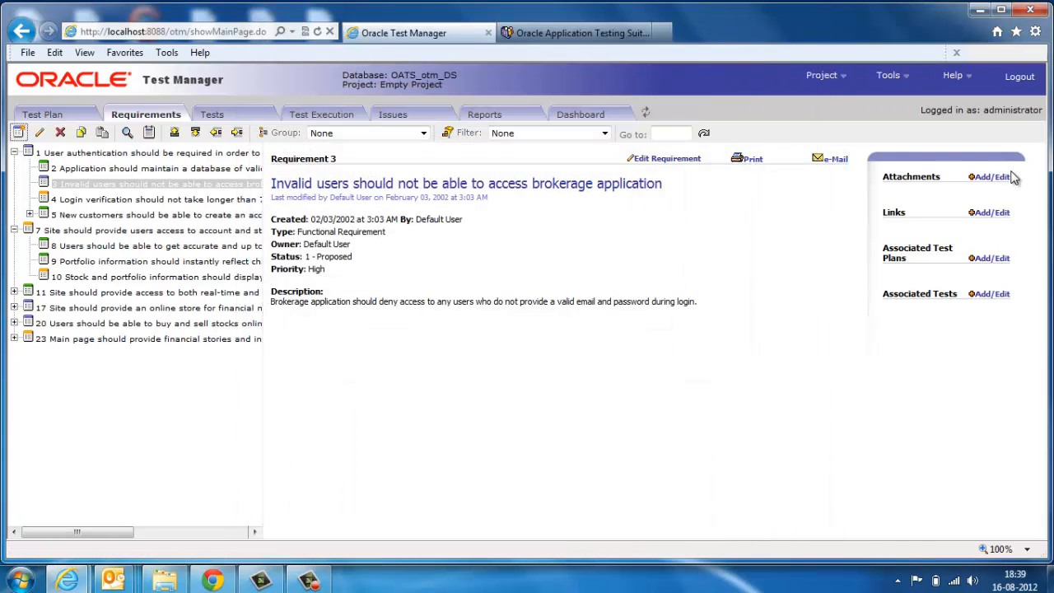
pyautogui.moveTo(924, 180)
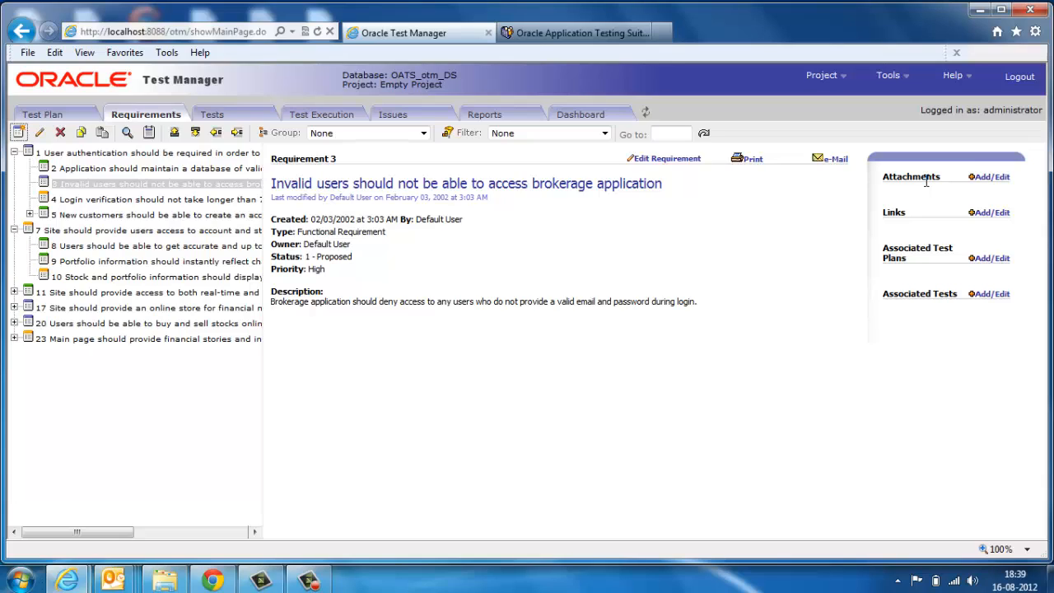
pyautogui.moveTo(861, 213)
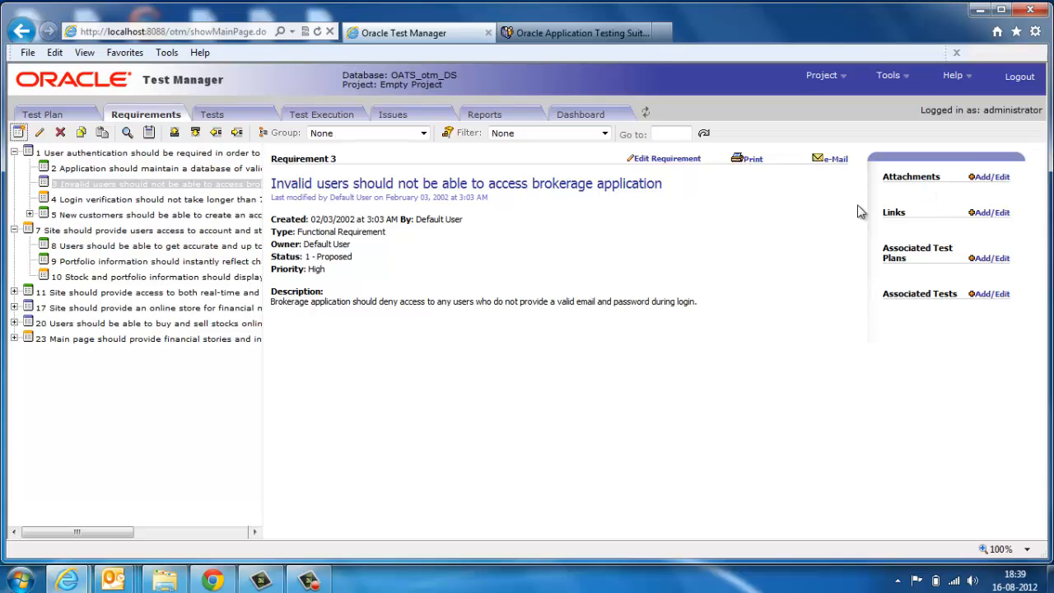
pyautogui.click(213, 114)
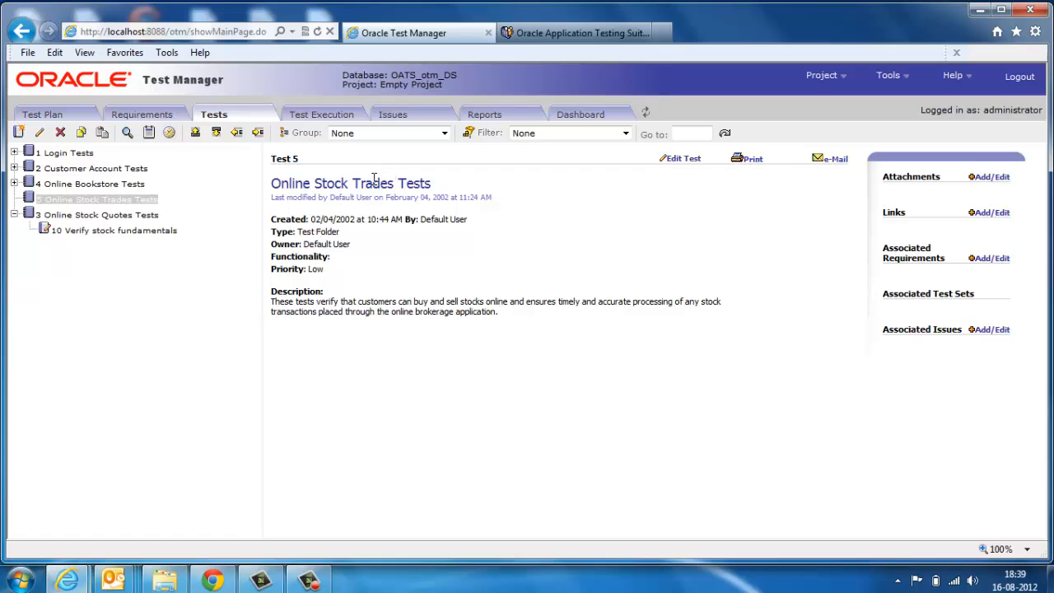
pyautogui.moveTo(480, 188)
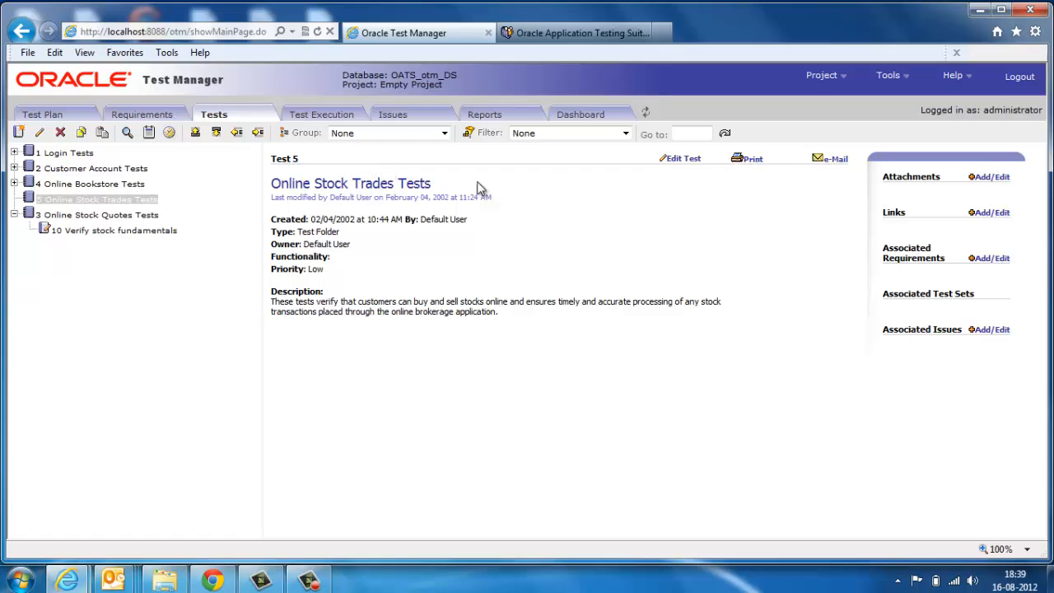
pyautogui.moveTo(859, 201)
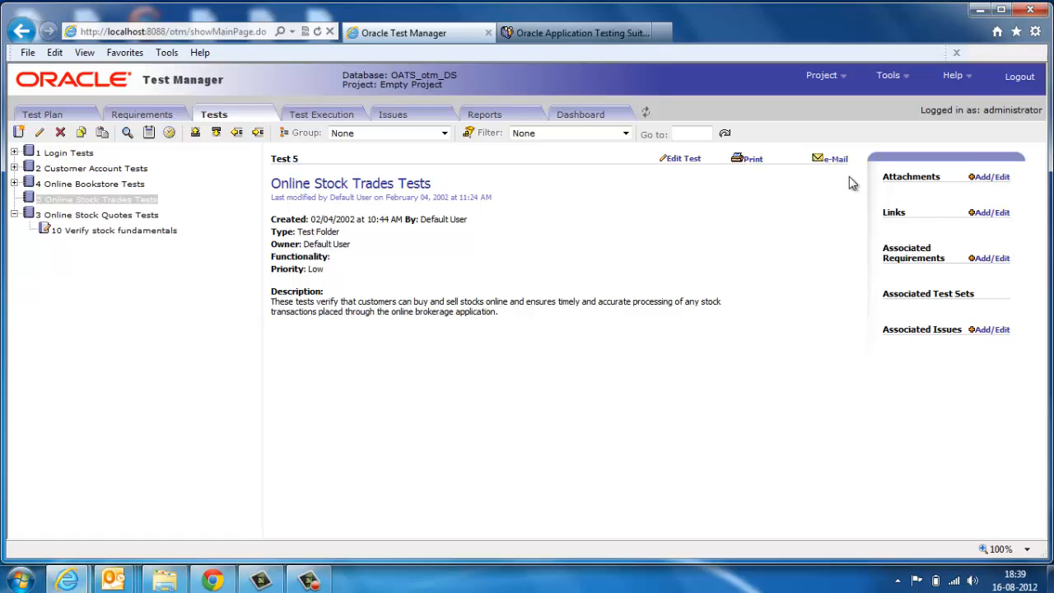
# - Leave the Online Stock Trades Tests folder details for the Test Execution area
pyautogui.click(325, 114)
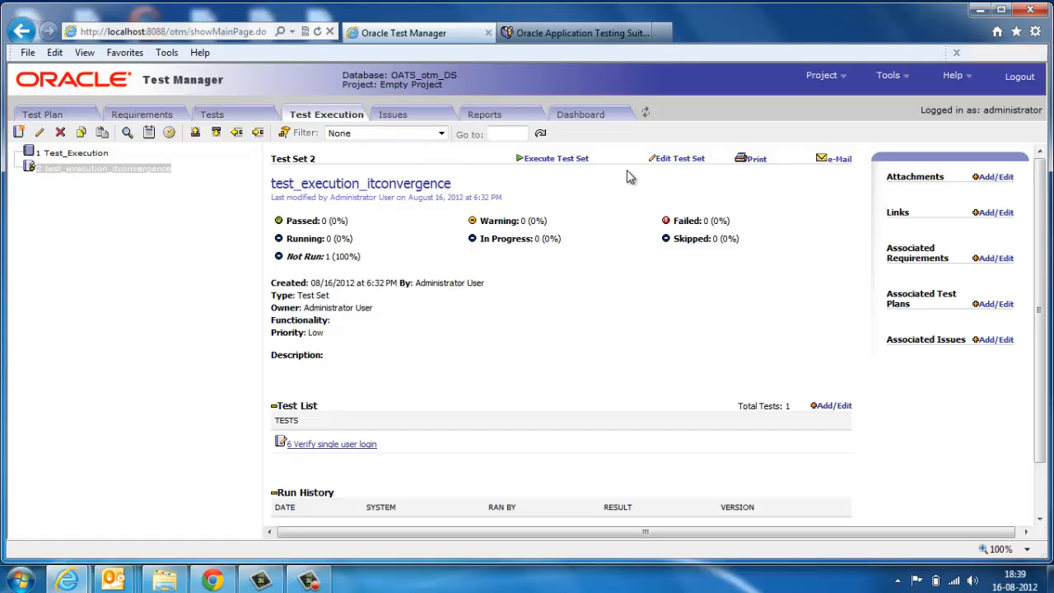
# - Open the run setup for test_execution_itconvergence and close it without running
pyautogui.click(555, 158)
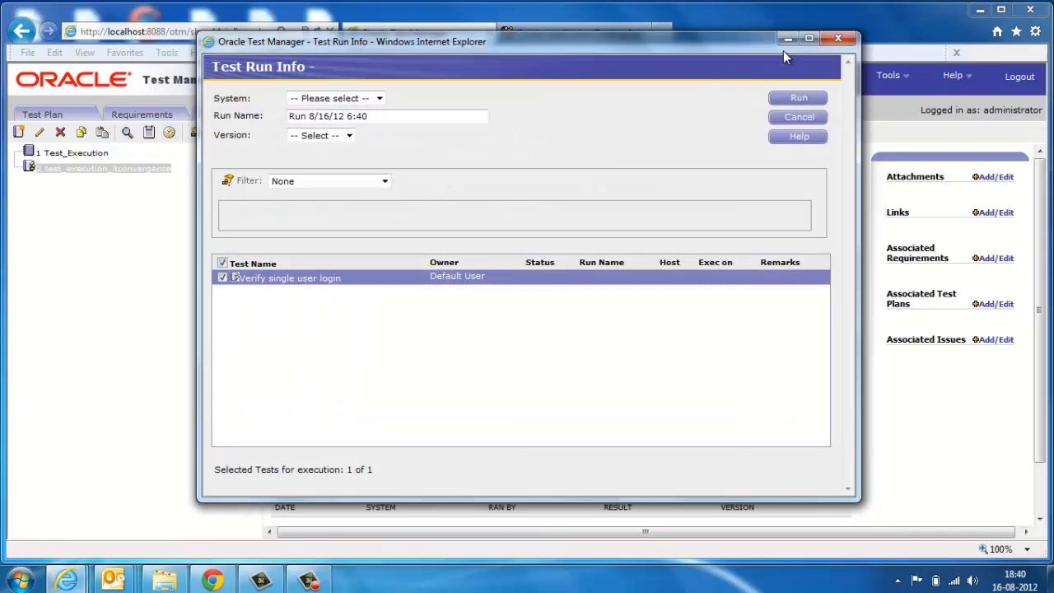
pyautogui.moveTo(839, 40)
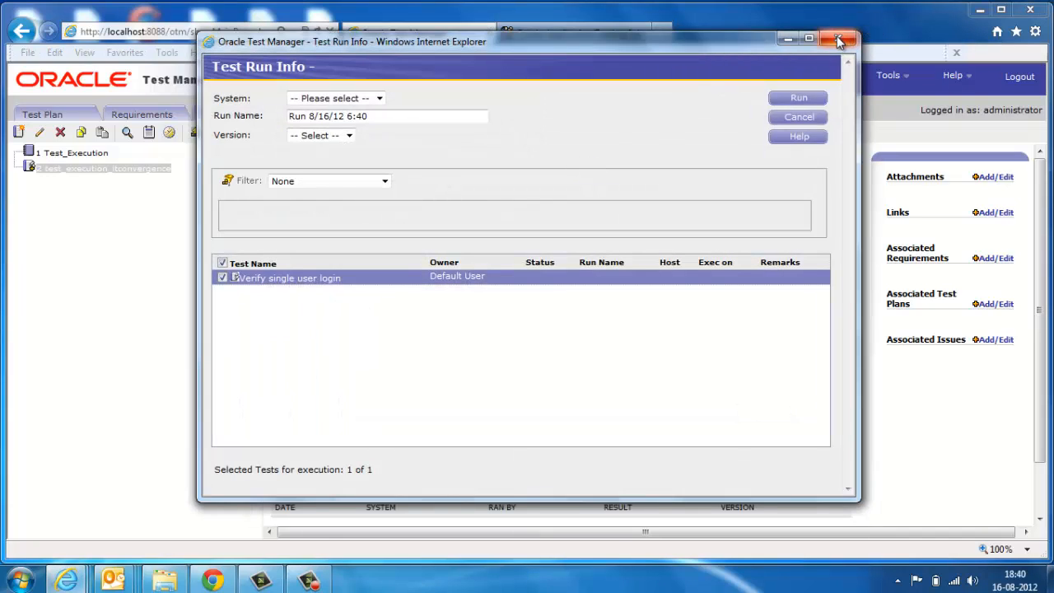
pyautogui.moveTo(840, 39)
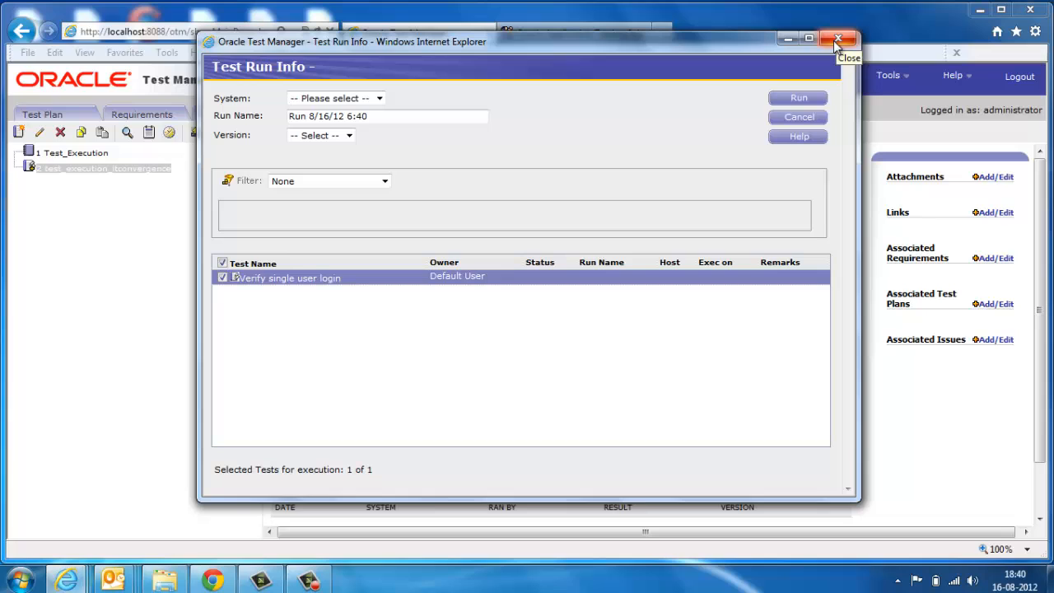
pyautogui.click(839, 40)
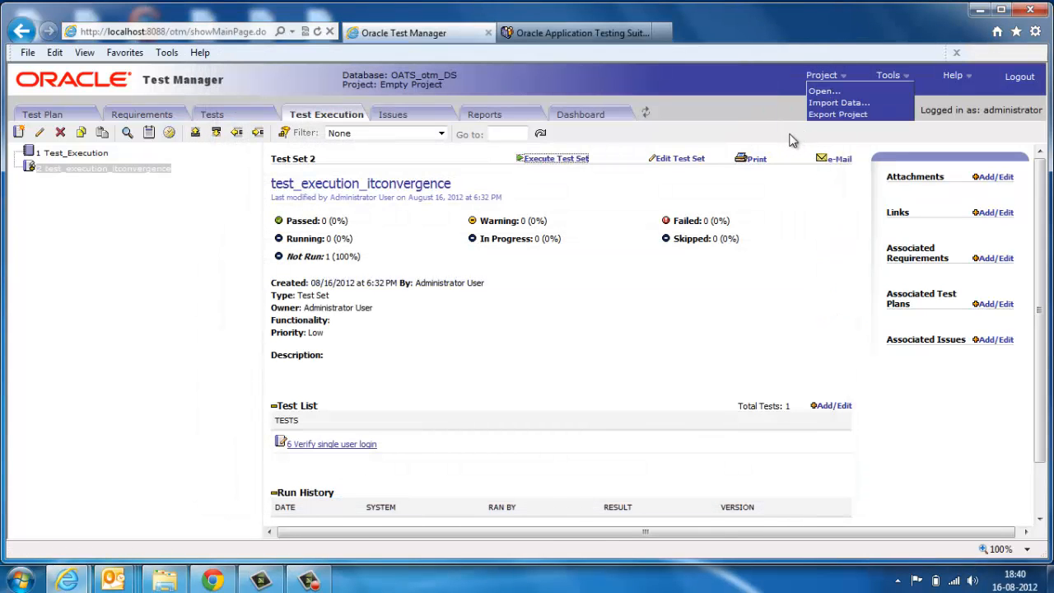
pyautogui.moveTo(531, 291)
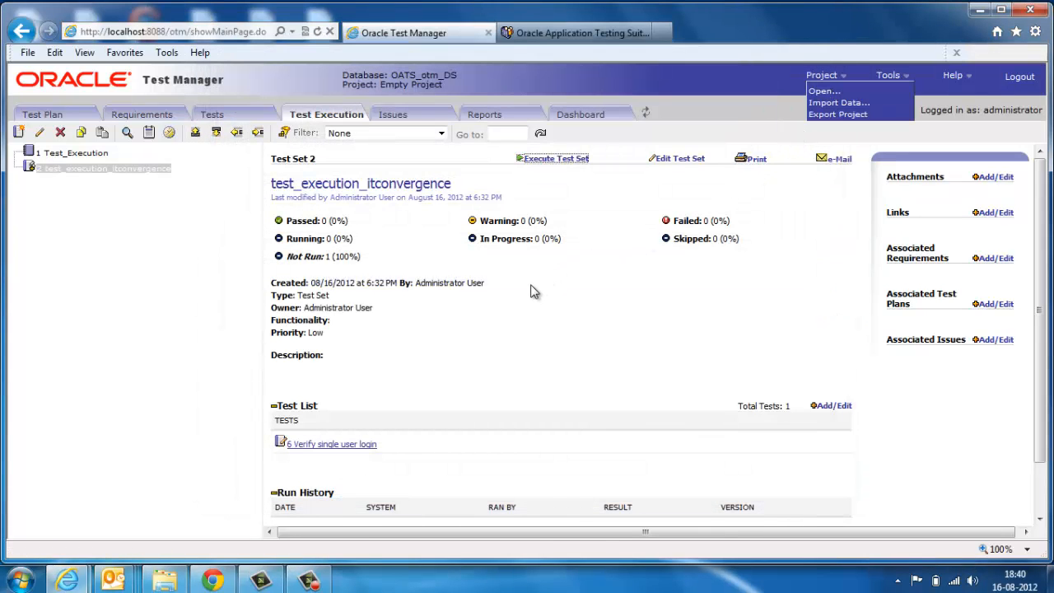
pyautogui.moveTo(500, 122)
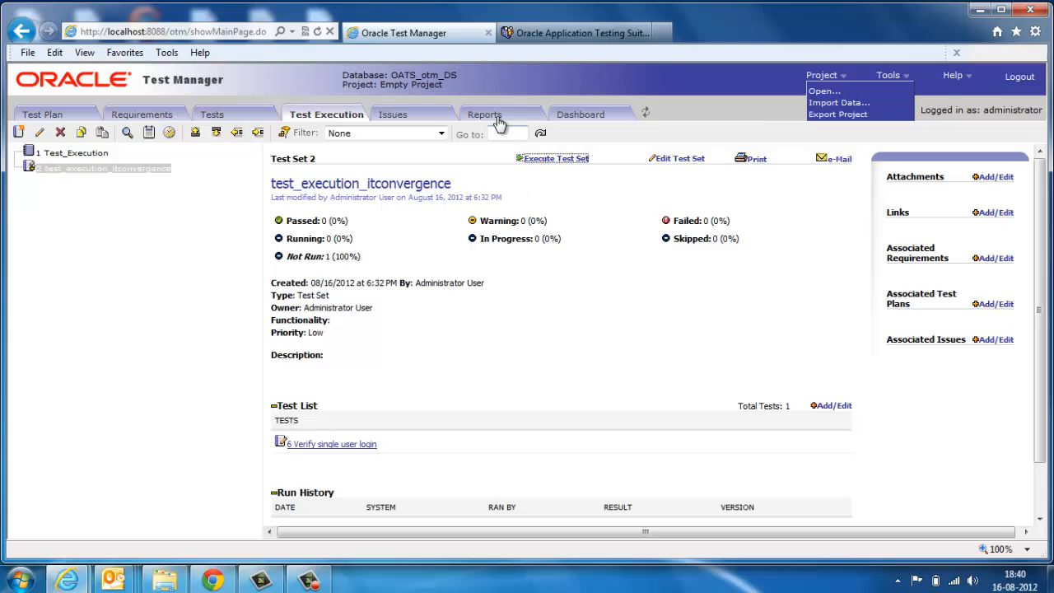
pyautogui.click(394, 113)
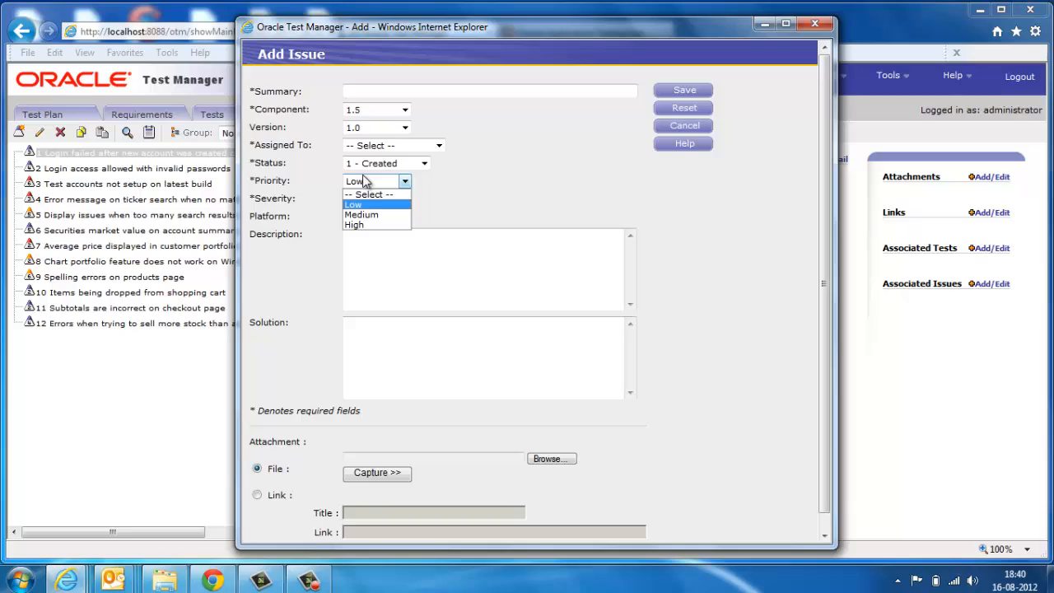
# - Choose Low for both Priority and Severity in the Add Issue form
pyautogui.click(376, 198)
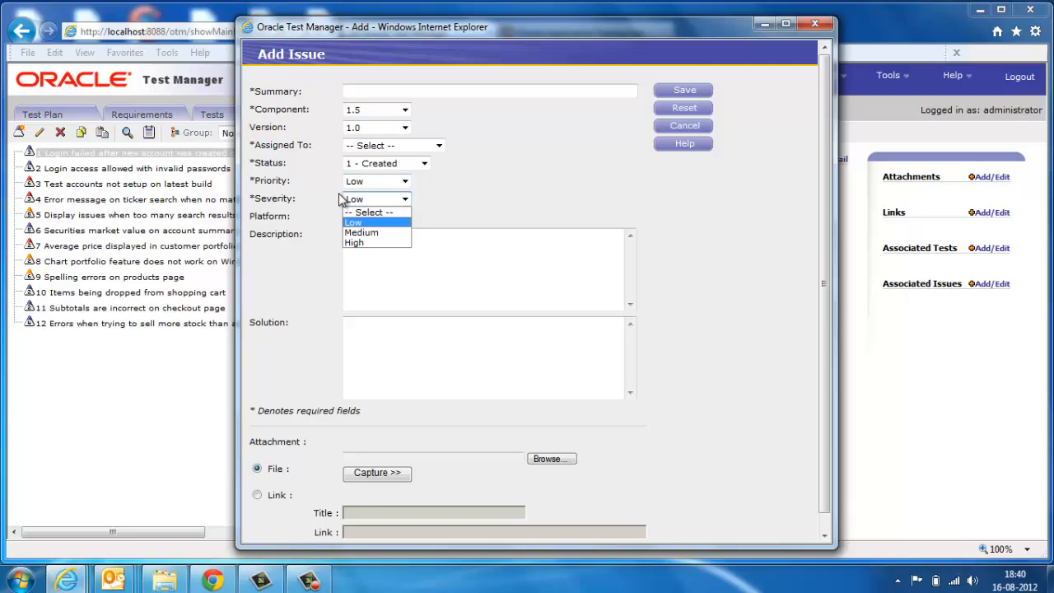
pyautogui.click(376, 216)
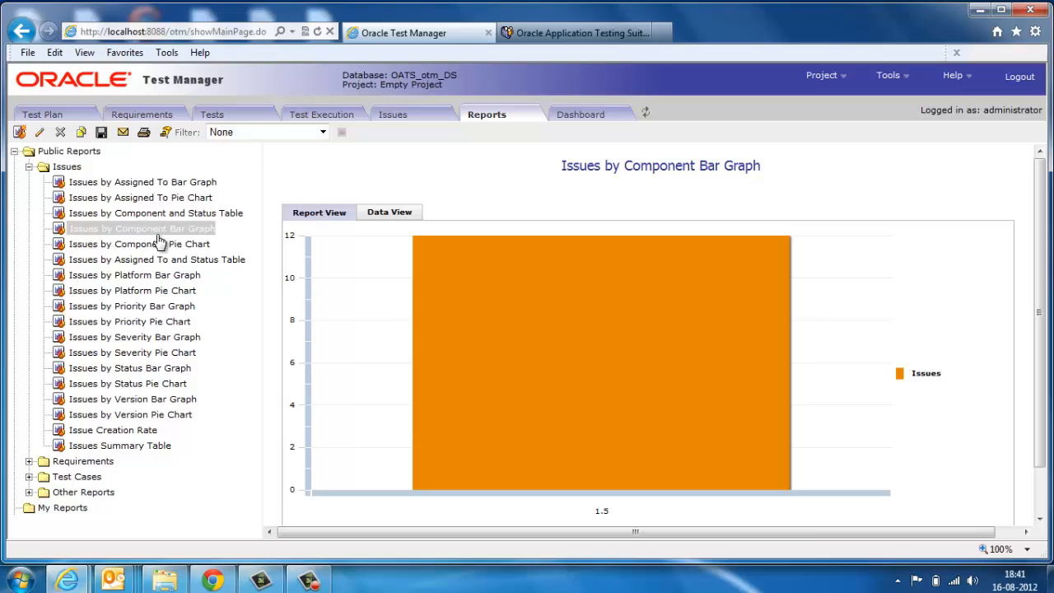
pyautogui.moveTo(162, 253)
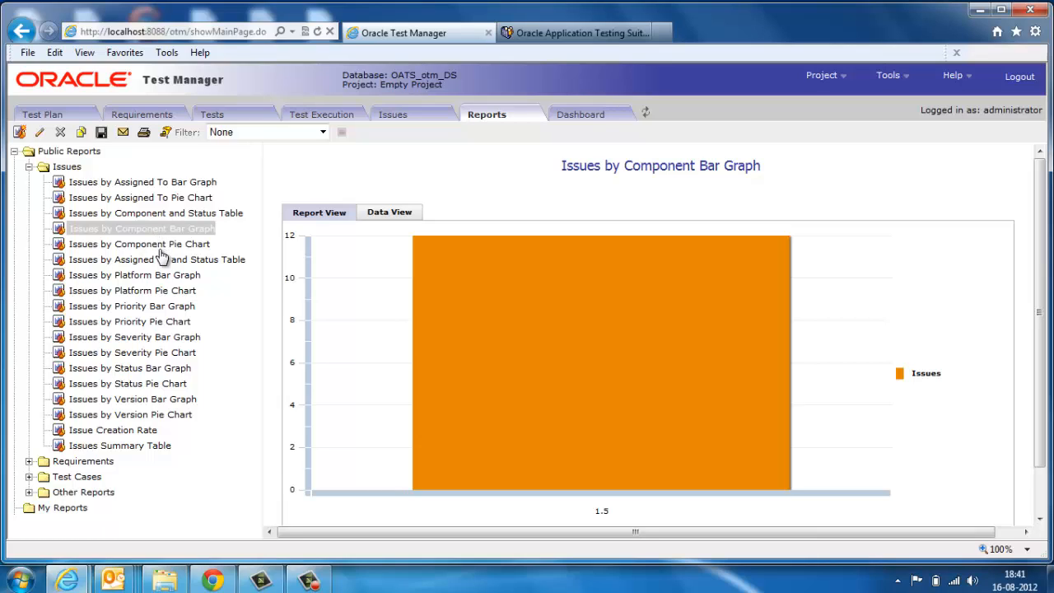
pyautogui.moveTo(156, 325)
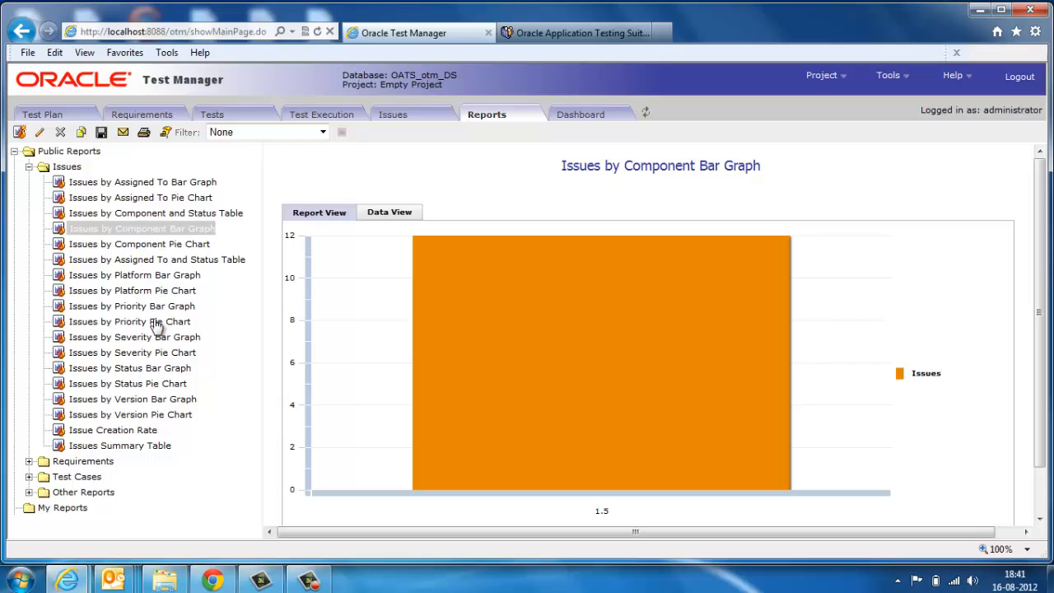
# - Display the Issues by Severity pie chart, then the empty four-column Dashboard
pyautogui.click(132, 351)
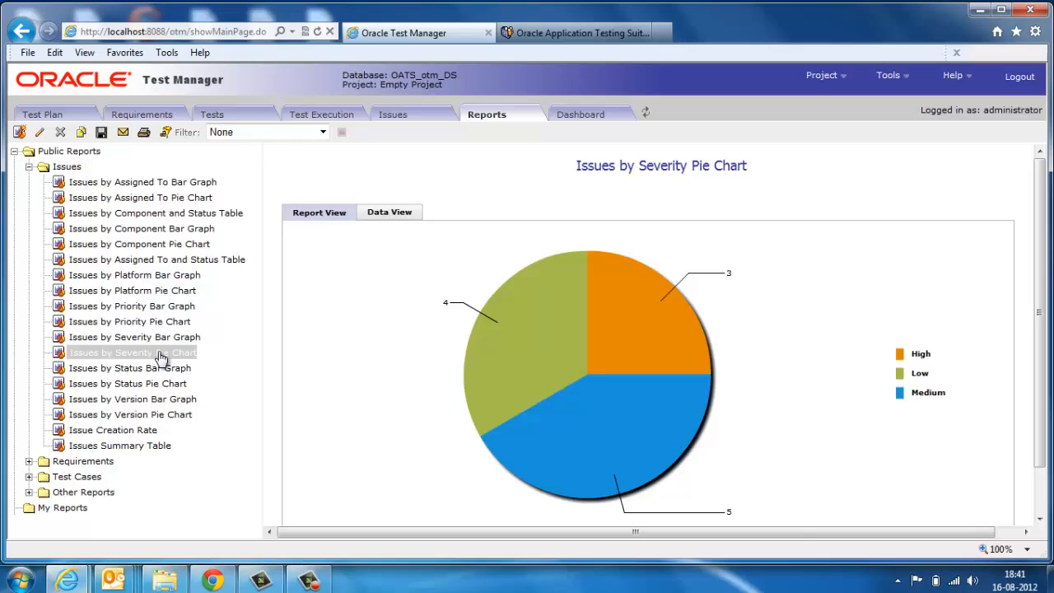
pyautogui.moveTo(161, 340)
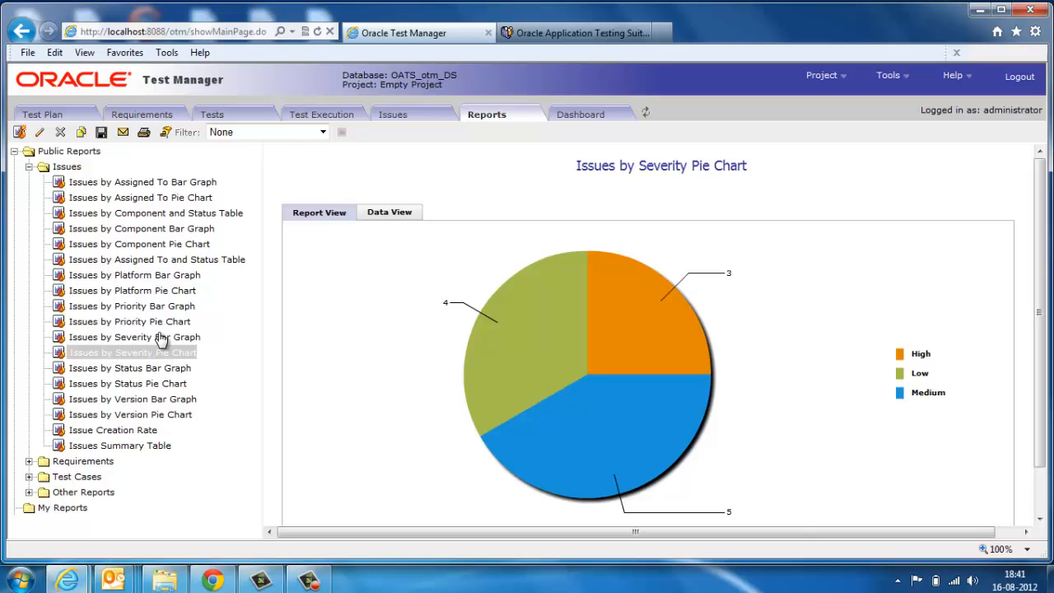
pyautogui.click(583, 114)
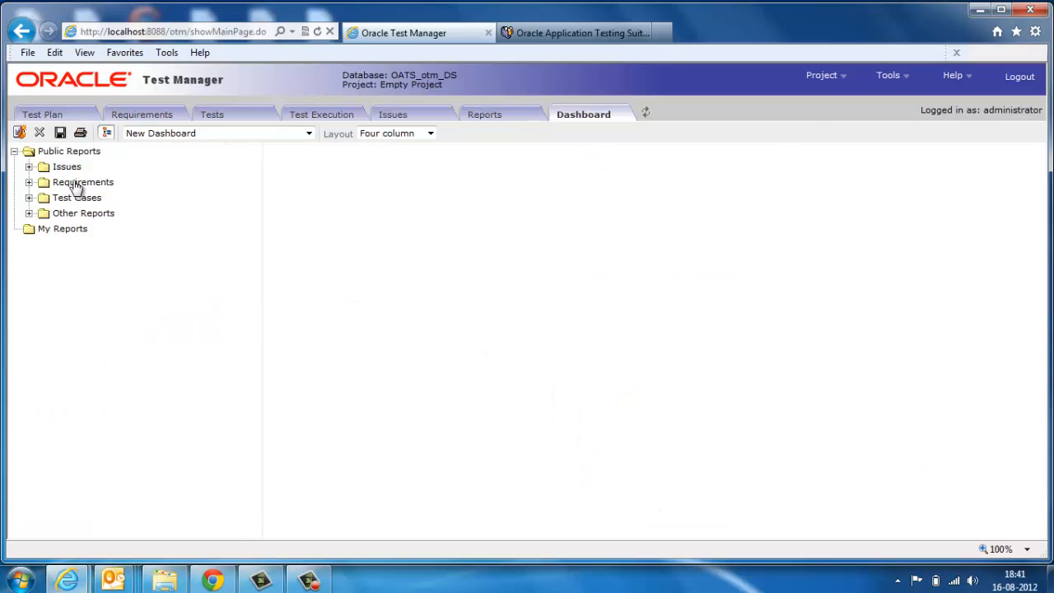